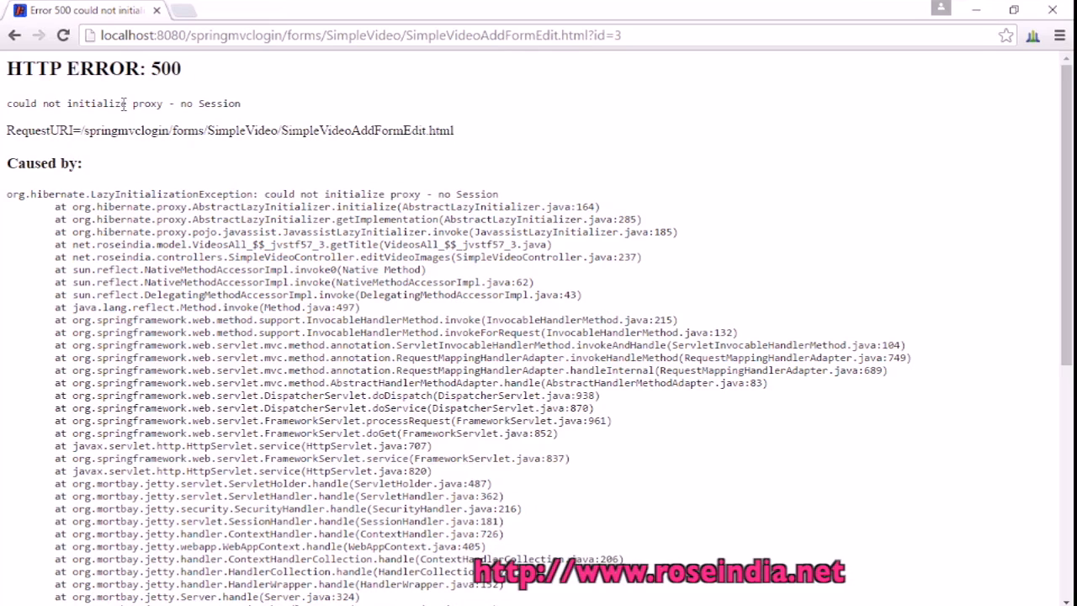
# Highlight the LazyInitializationException name, then the session.load call and commented //obj.getId() in loadVideosAll
pyautogui.moveTo(21, 104); pyautogui.dragTo(240, 103)
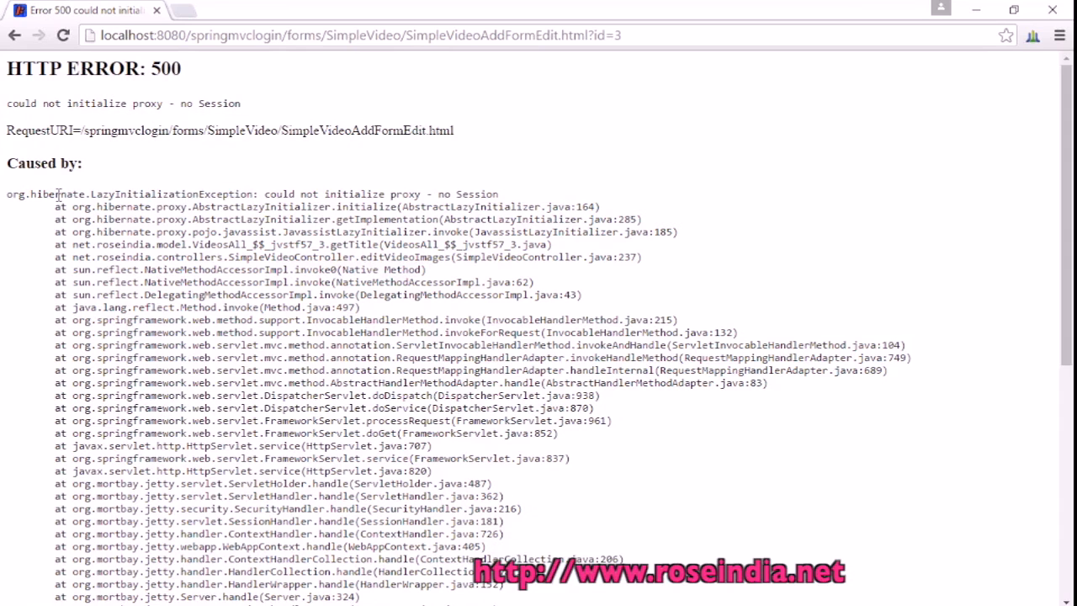
pyautogui.doubleClick(171, 193)
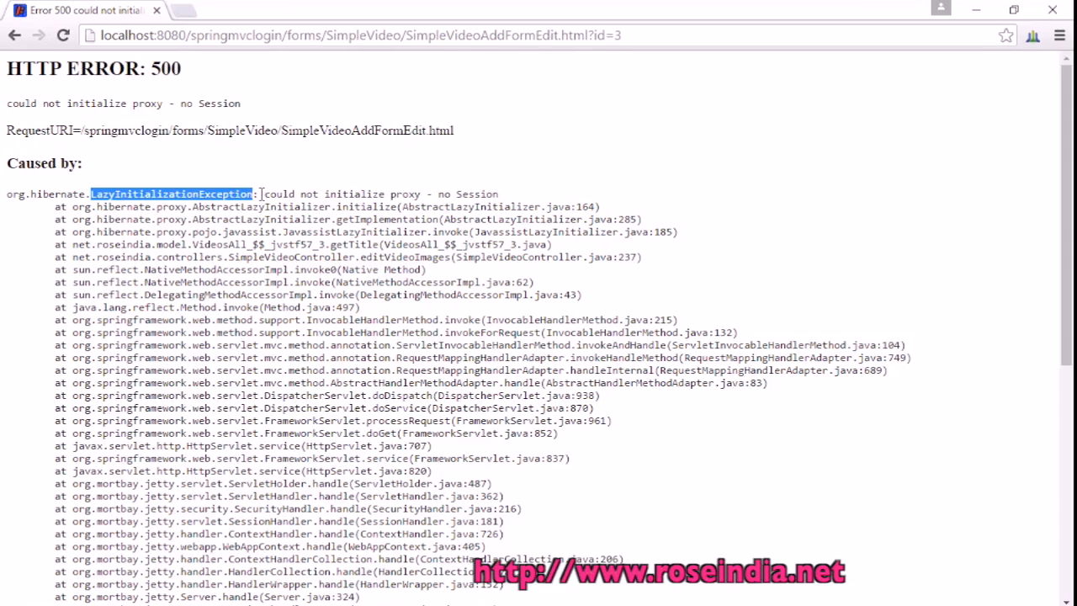
pyautogui.click(274, 194)
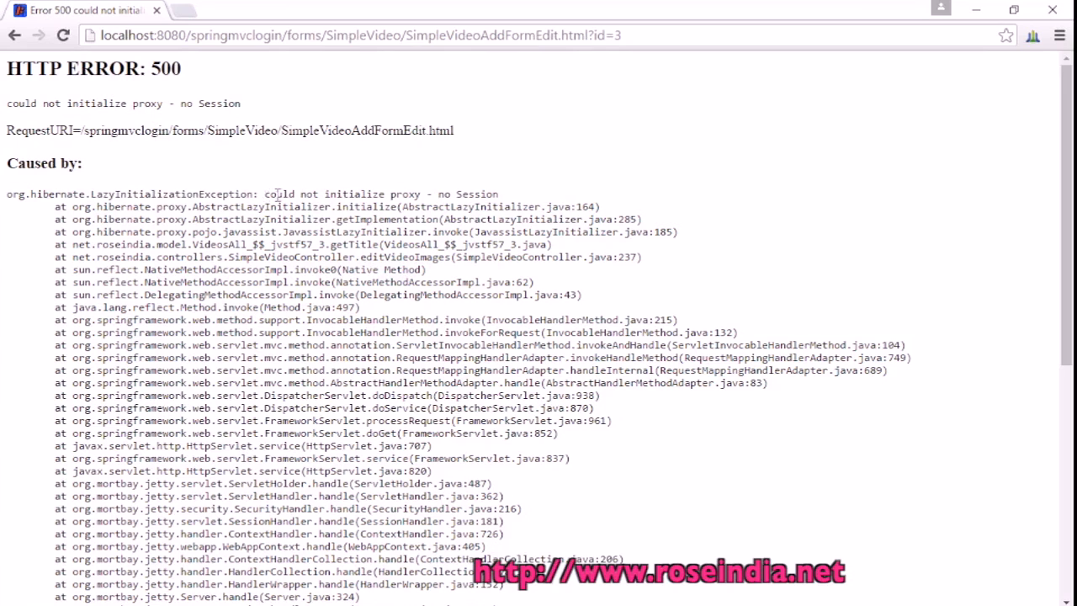
pyautogui.moveTo(477, 186)
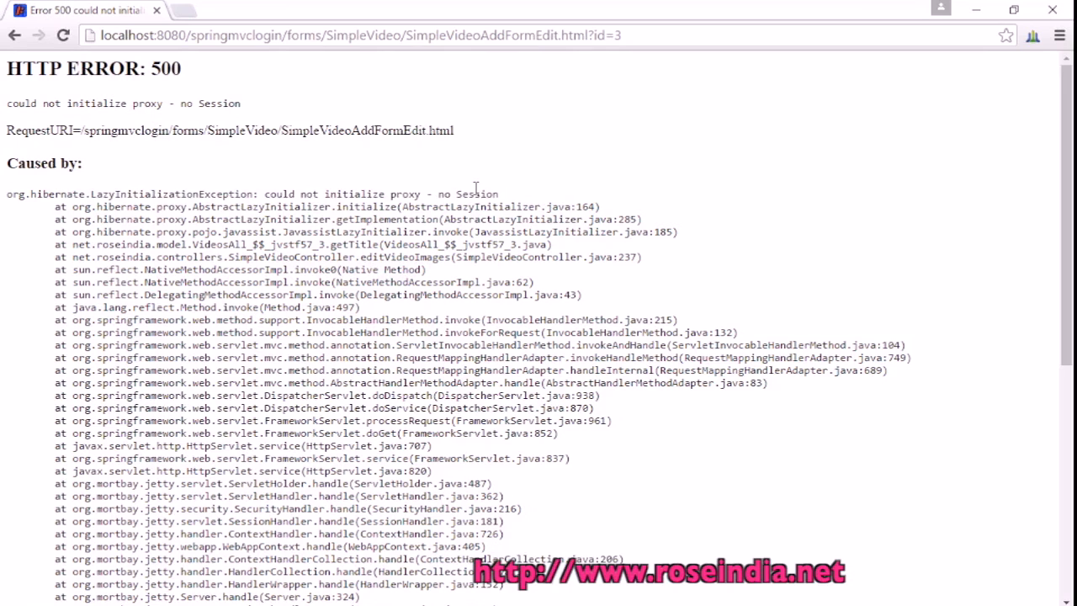
pyautogui.moveTo(313, 188)
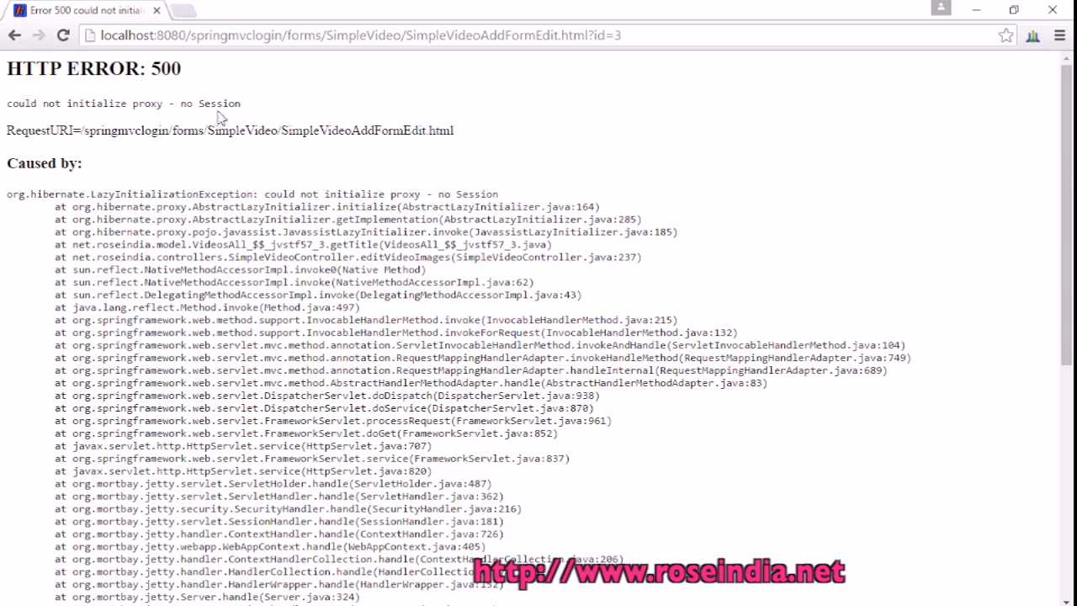
pyautogui.moveTo(228, 131); pyautogui.dragTo(454, 130)
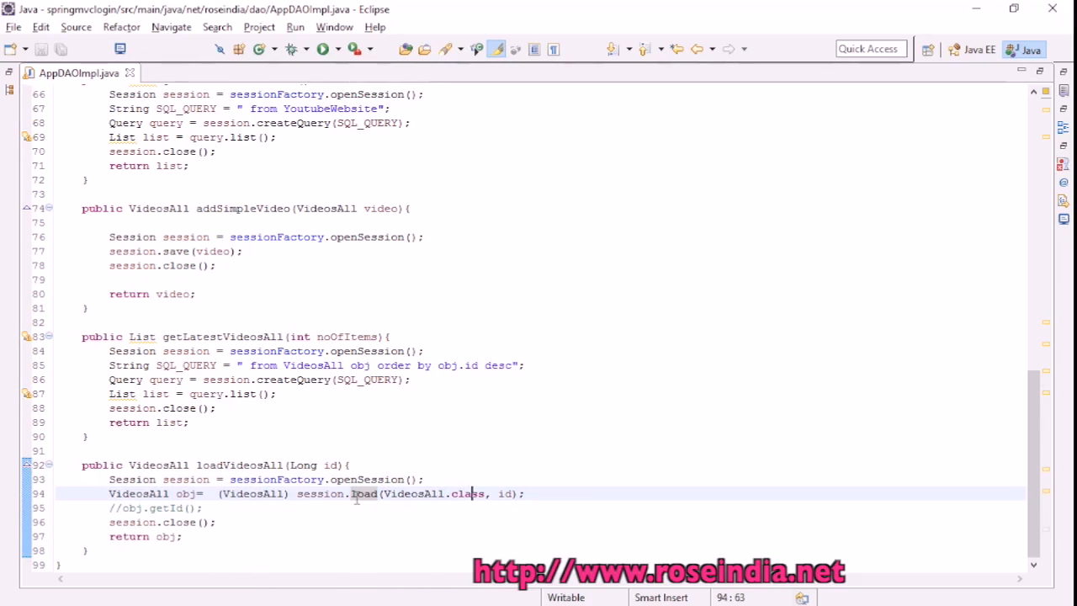
pyautogui.doubleClick(412, 494)
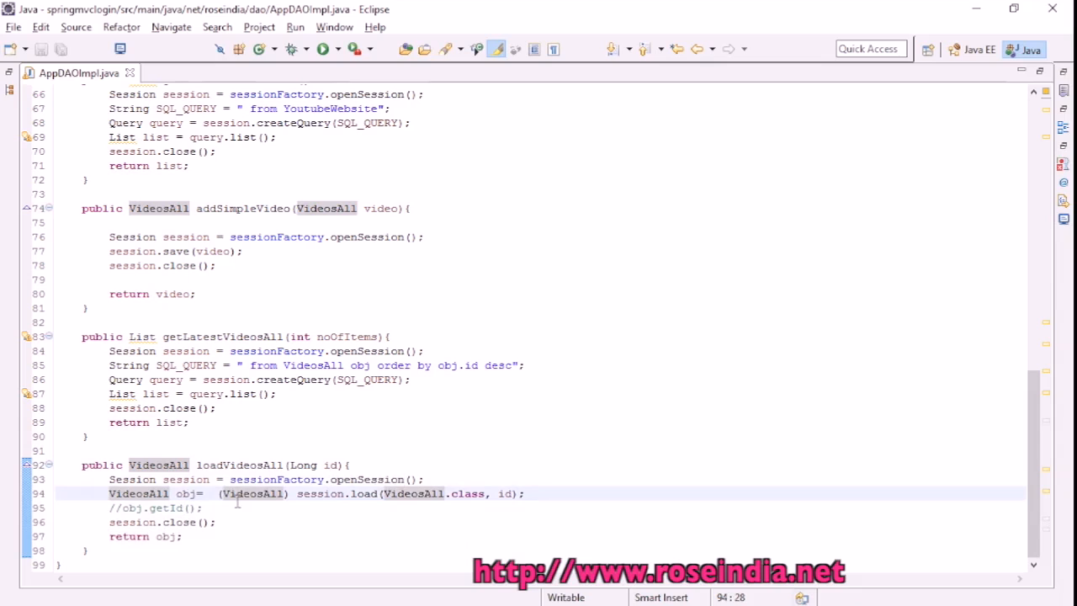
pyautogui.doubleClick(138, 493)
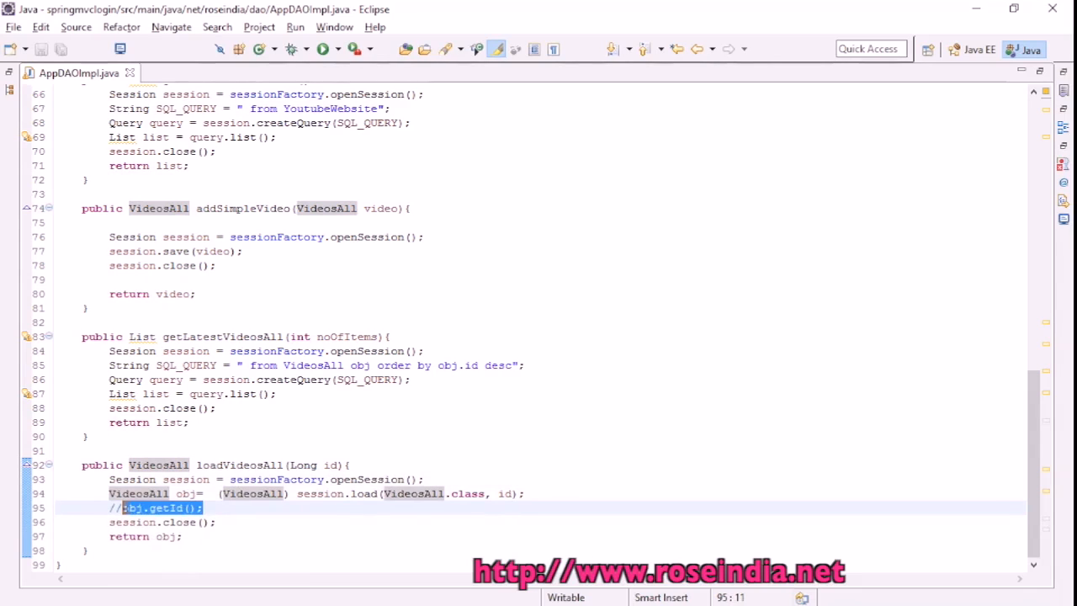
# Uncomment obj.getId(); on line 95 so it executes before session.close()
pyautogui.click(167, 508)
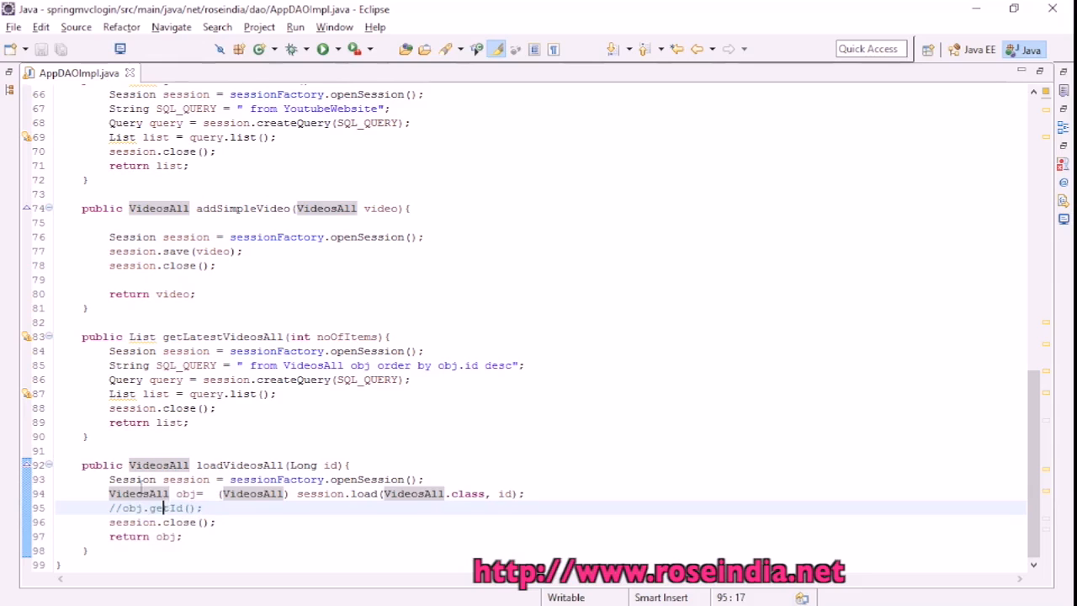
pyautogui.doubleClick(173, 508)
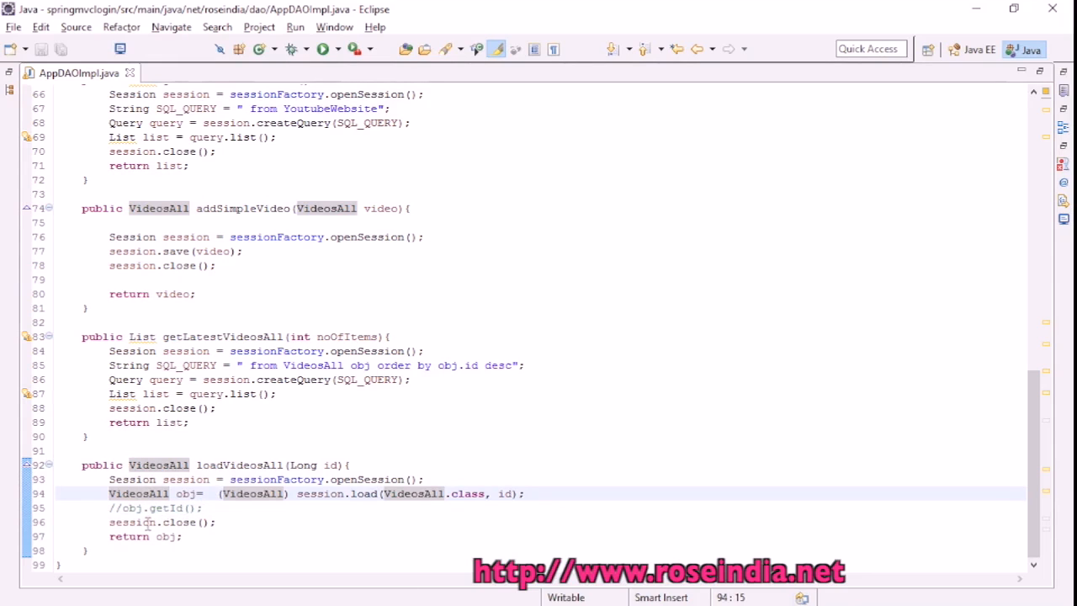
pyautogui.click(122, 508)
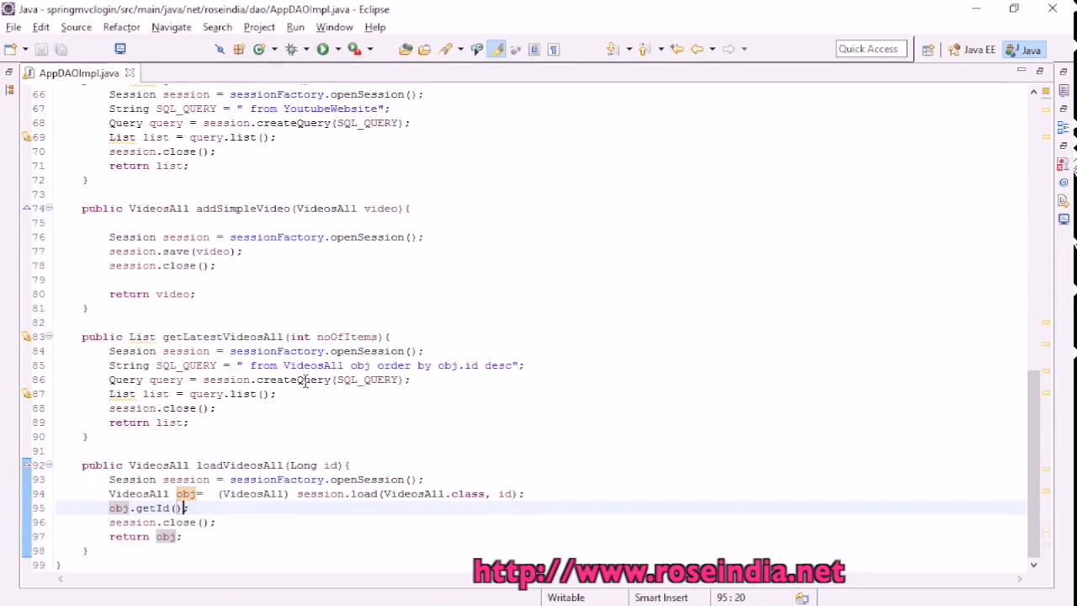
pyautogui.click(216, 265)
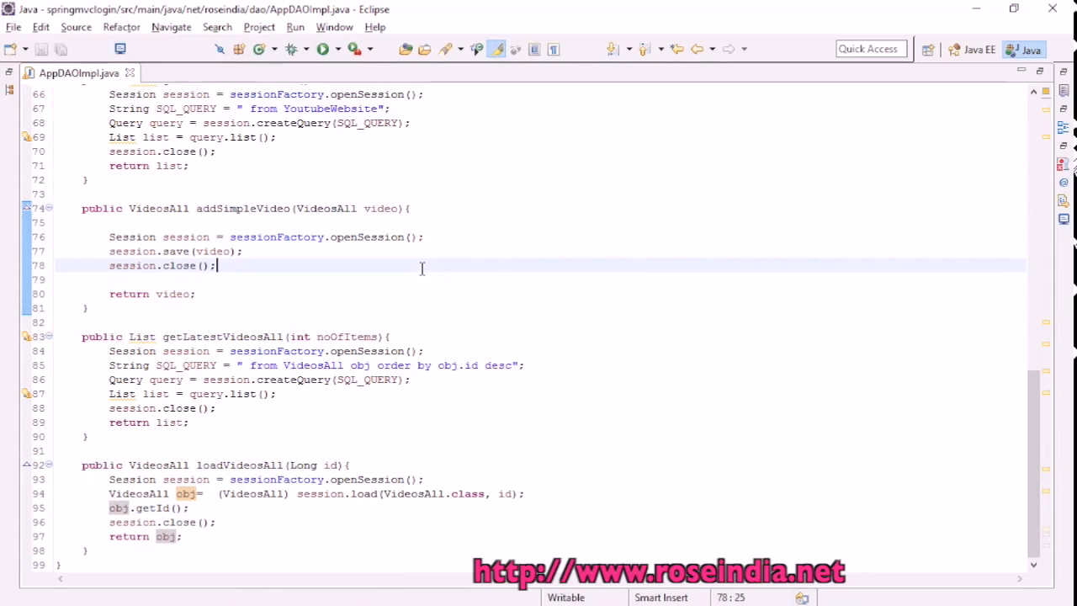